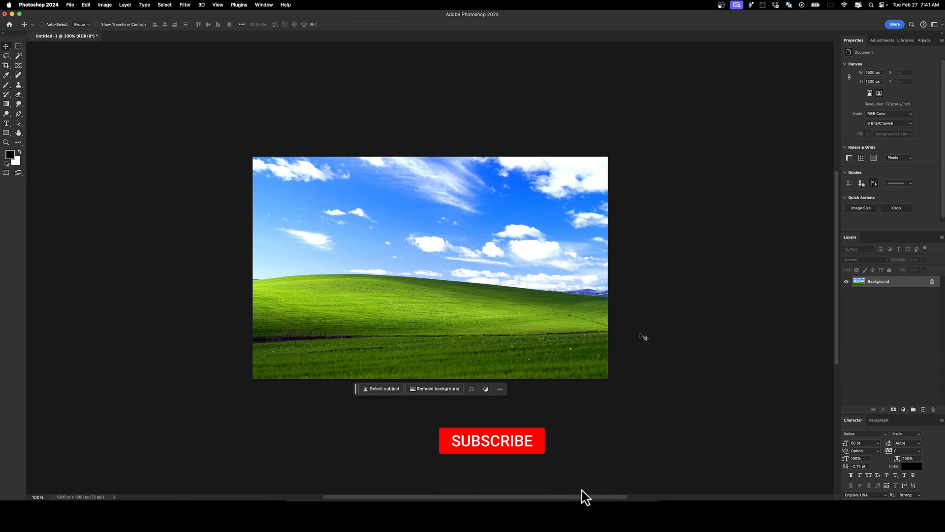
Resize the Bliss wallpaper to half size, 960 by 600 pixels, via Image Size with /2 width.
left_click(491, 440)
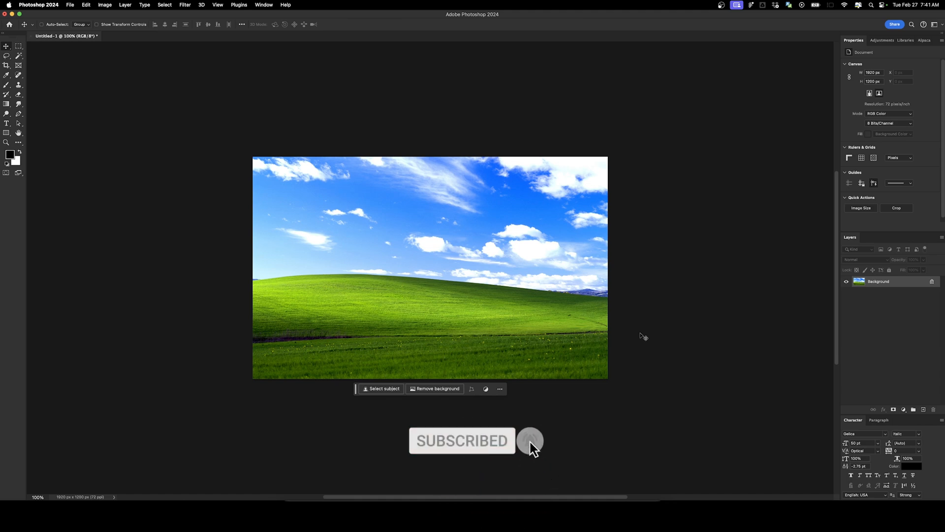
left_click(861, 208)
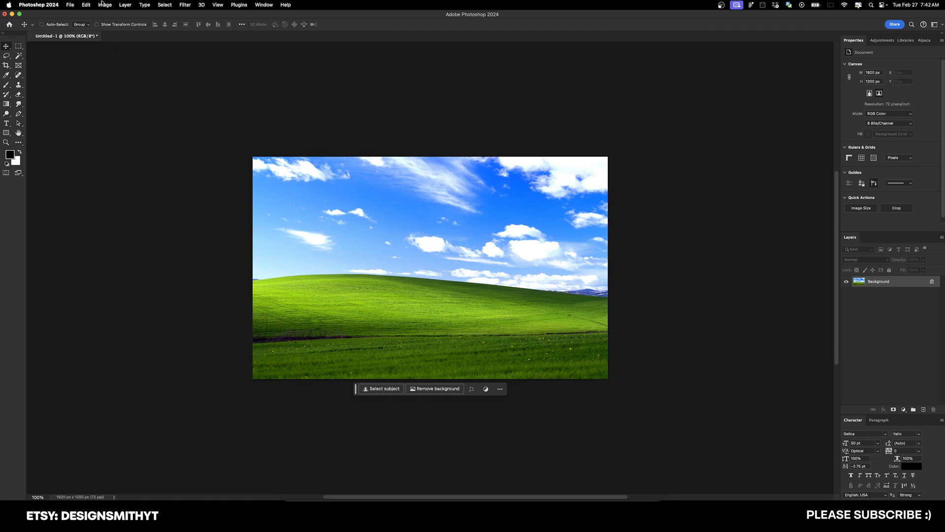
mouse_move(341, 153)
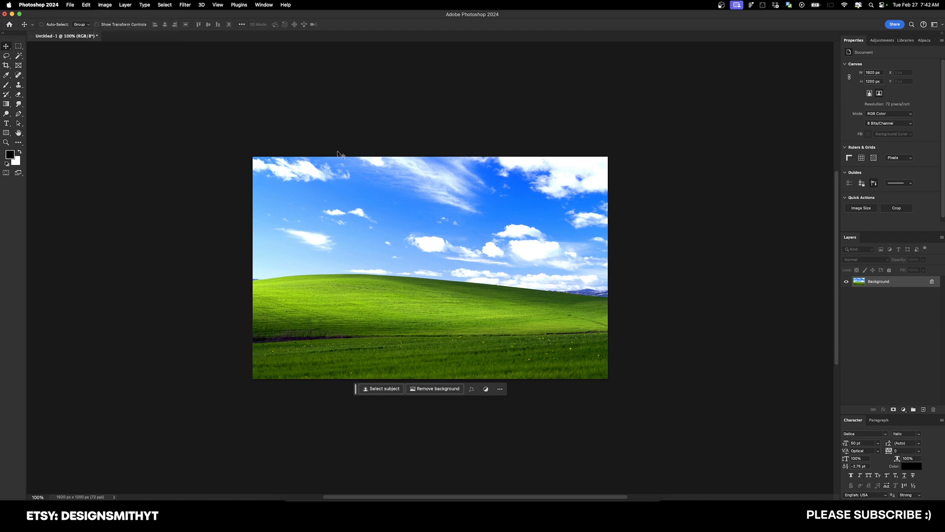
left_click(861, 208)
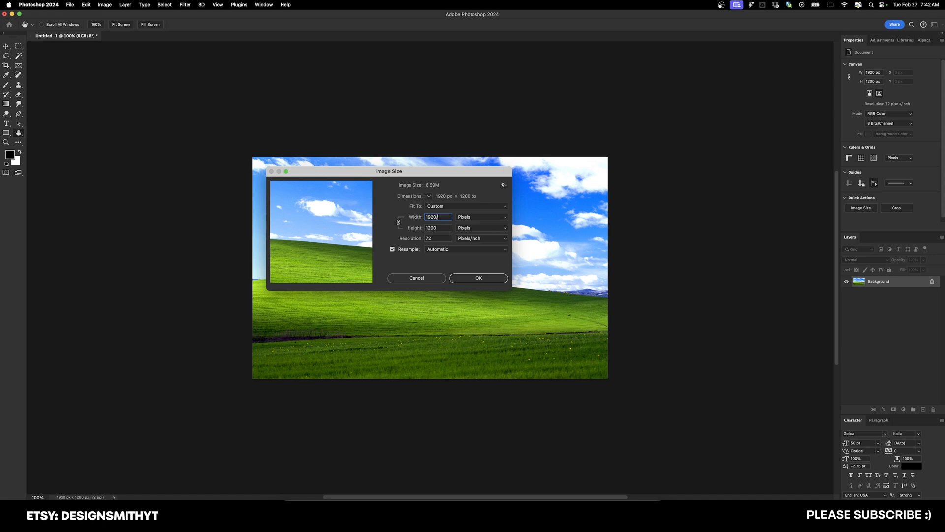
type("/2")
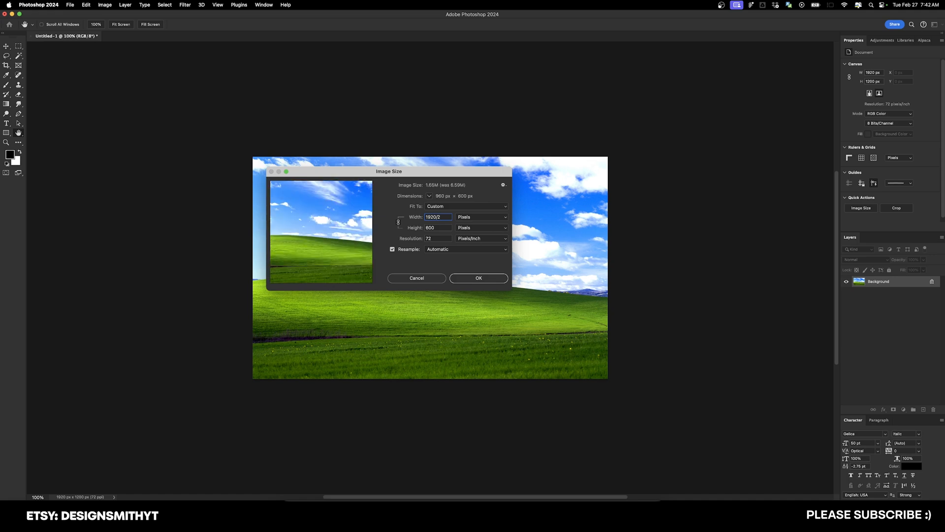
left_click(478, 278)
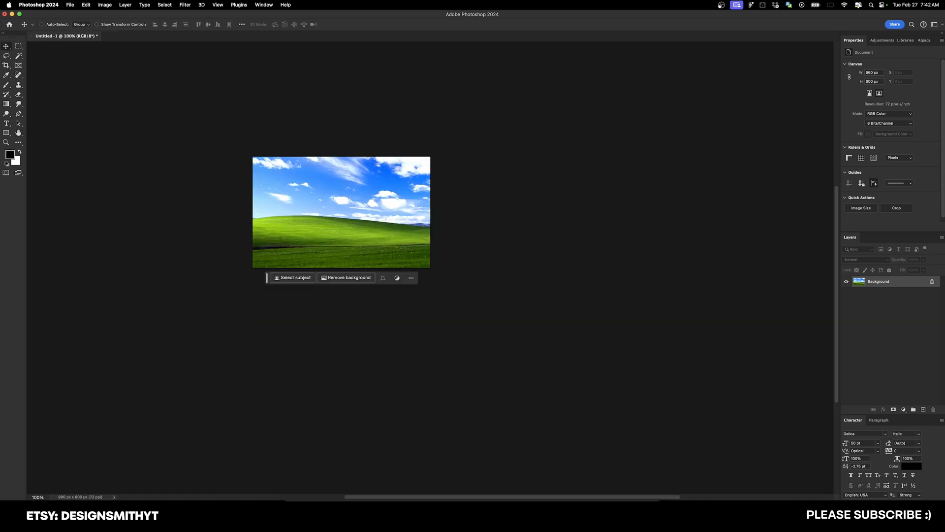
Convert the Bliss image to Indexed Color with 16 colours, forced web colours and no transparency.
left_click(104, 5)
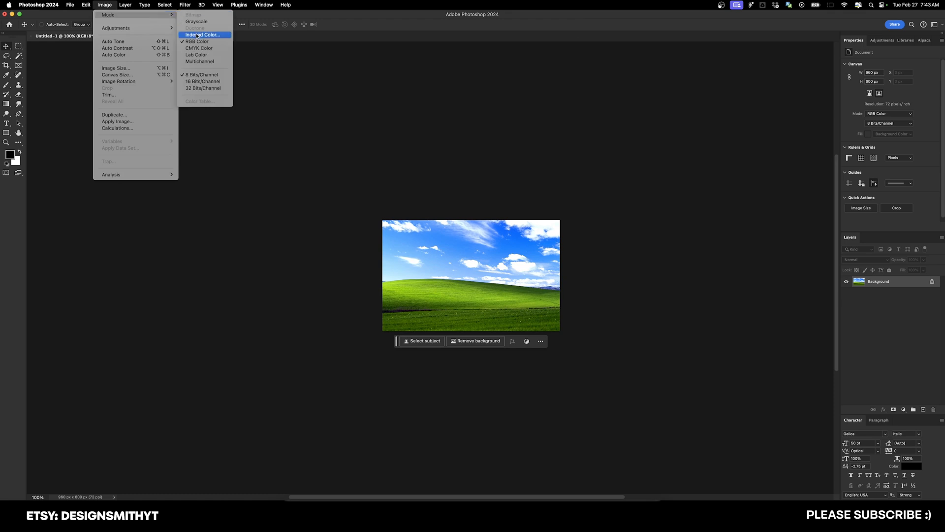
left_click(203, 34)
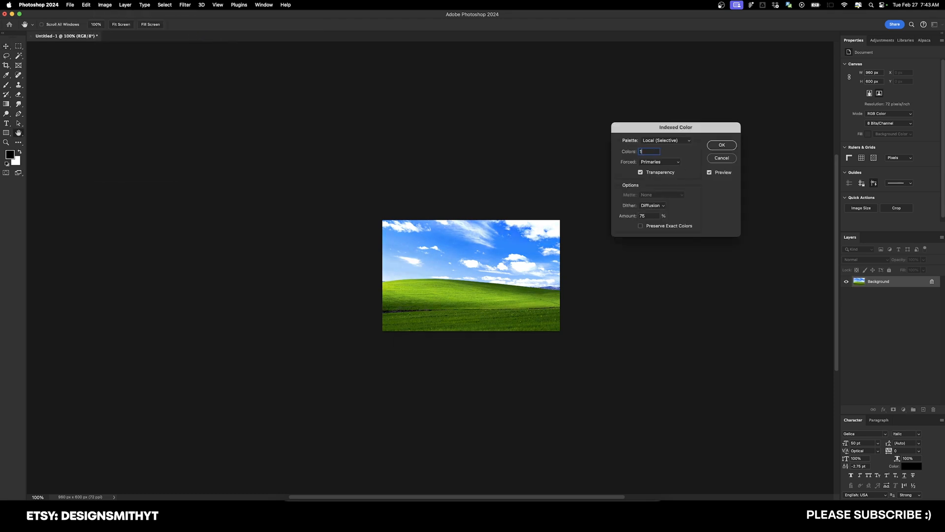
type("16")
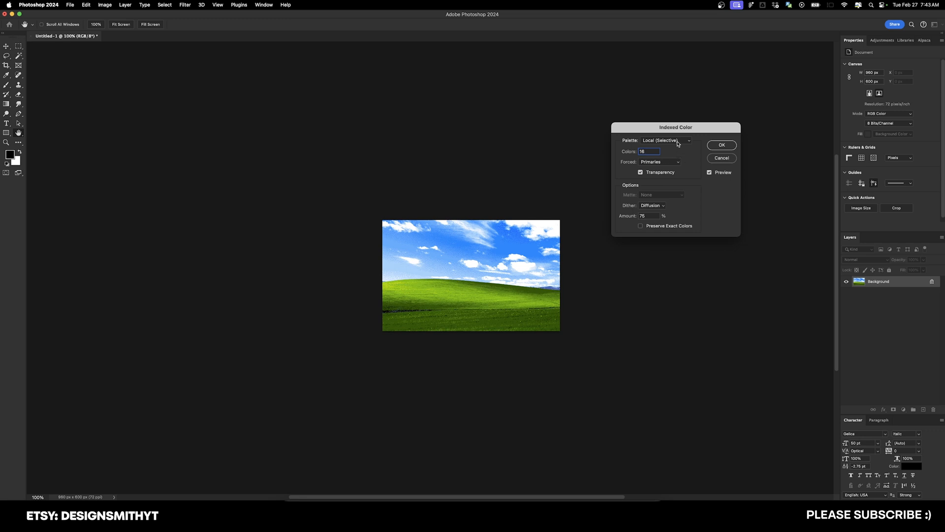
left_click(660, 162)
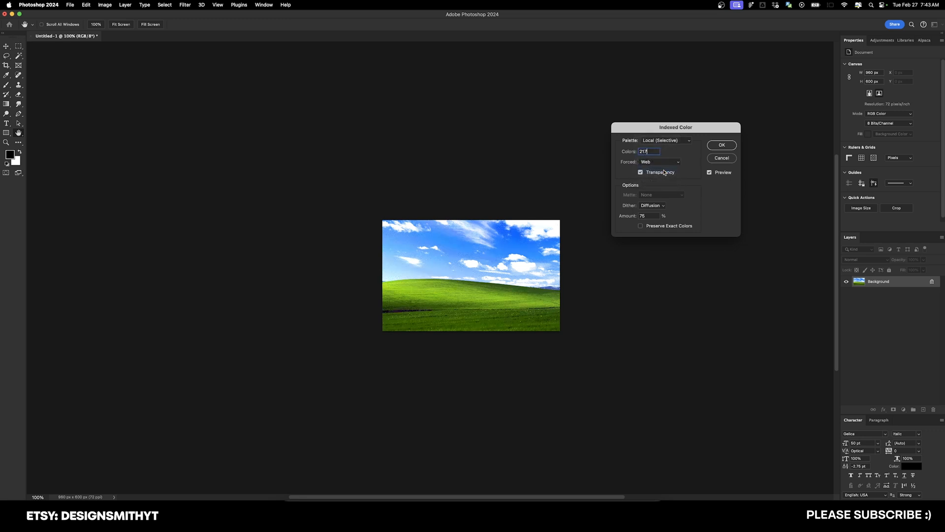
left_click(640, 172)
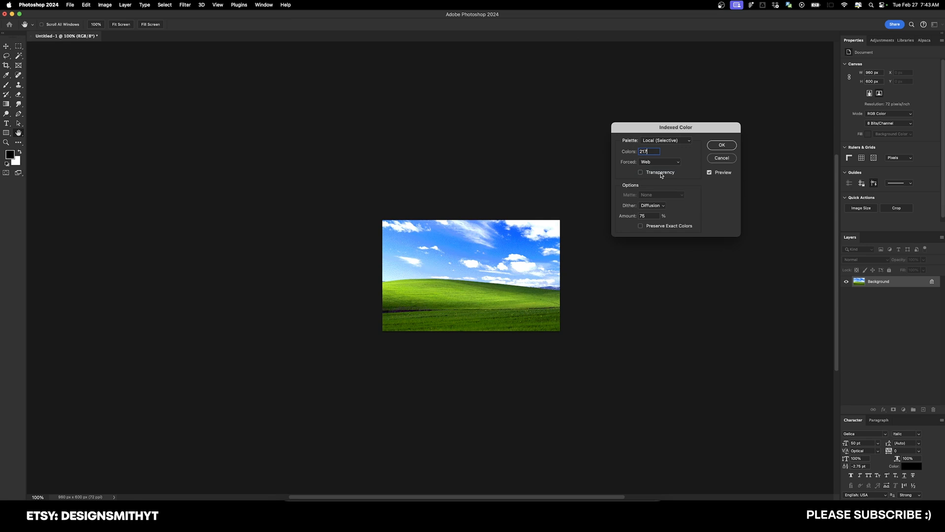
left_click(721, 145)
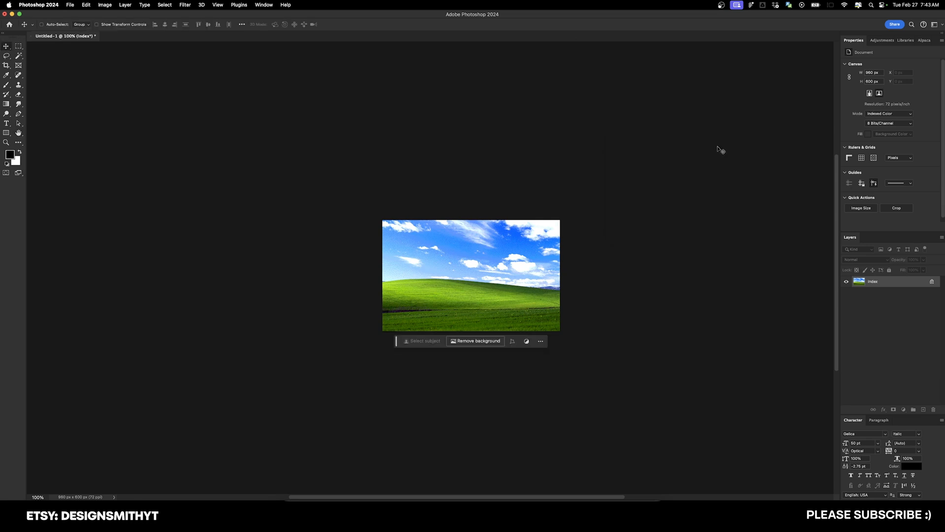
Scale the indexed Bliss image back up to 1920 by 1200 pixels.
left_click(105, 5)
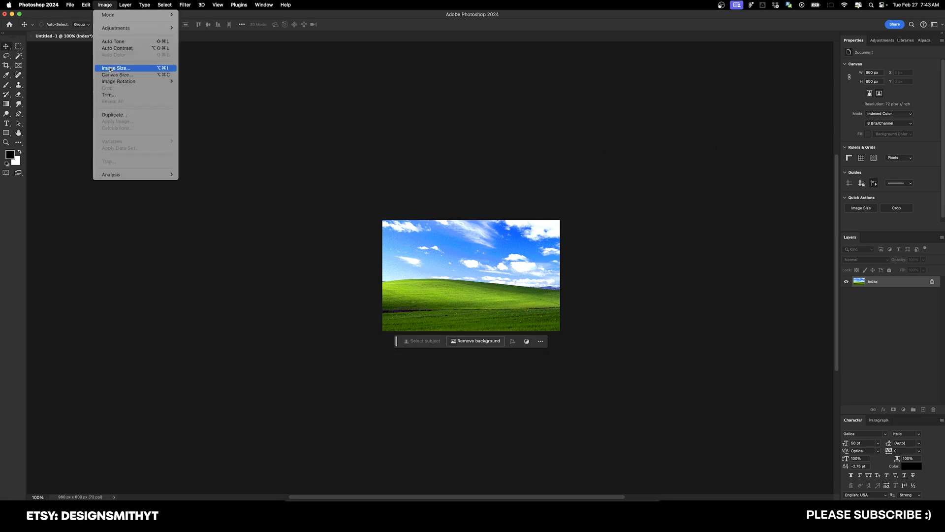
left_click(115, 67)
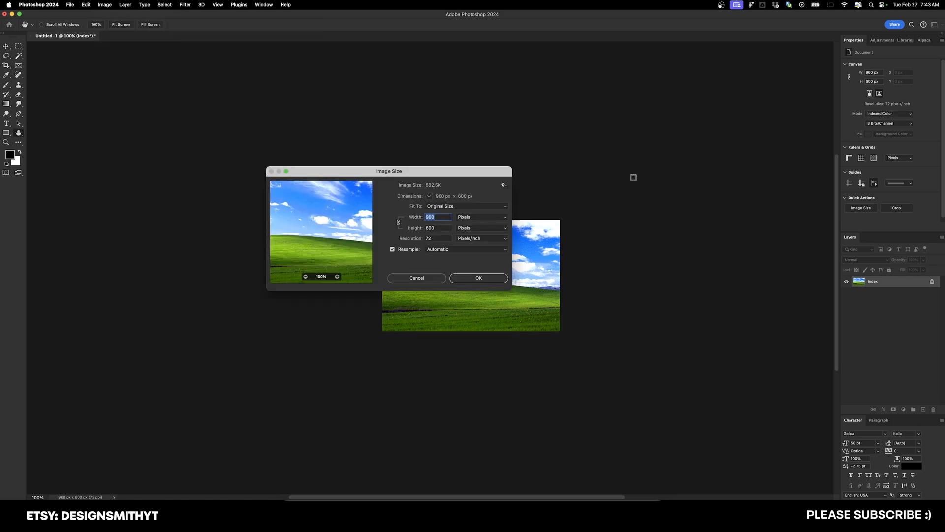
left_click(479, 277)
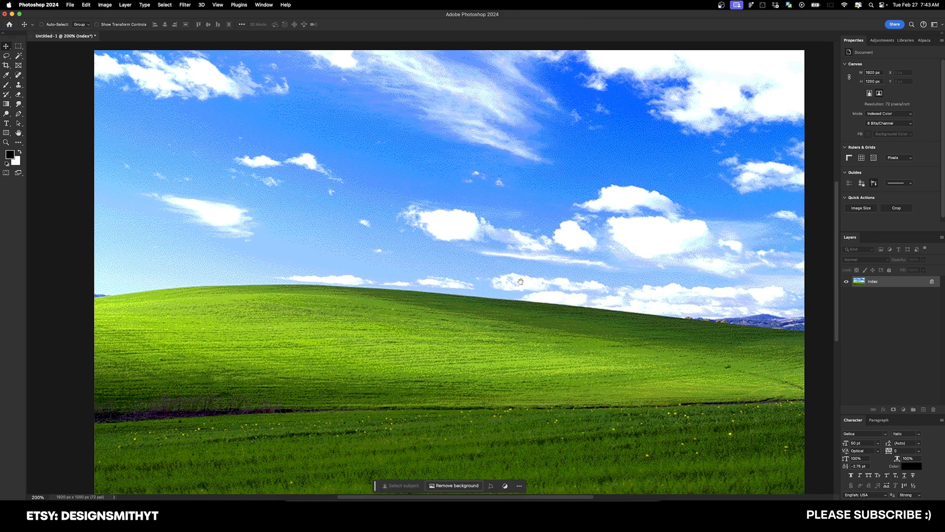
mouse_move(169, 137)
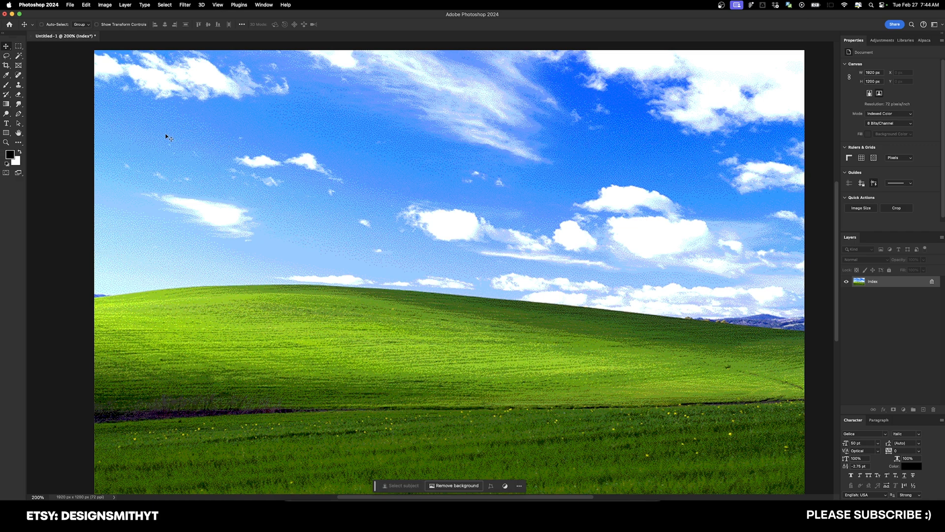
mouse_move(549, 297)
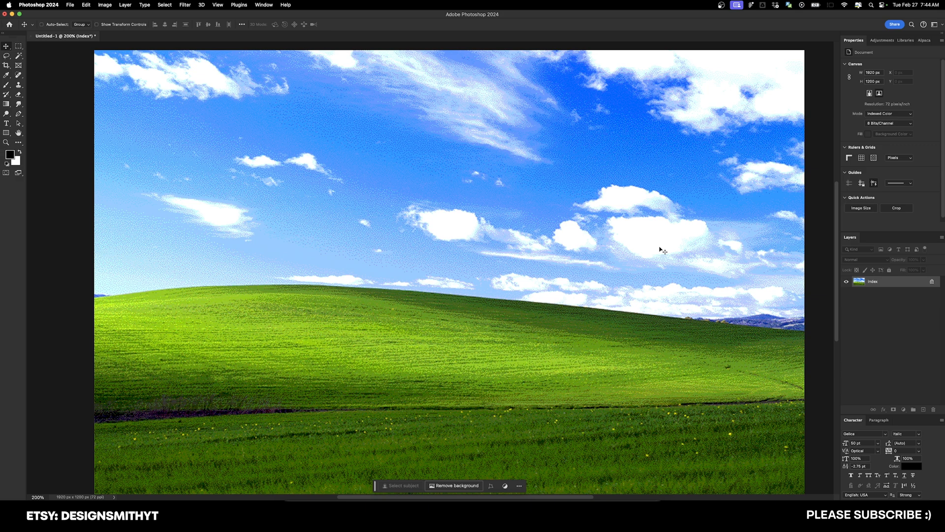
mouse_move(698, 276)
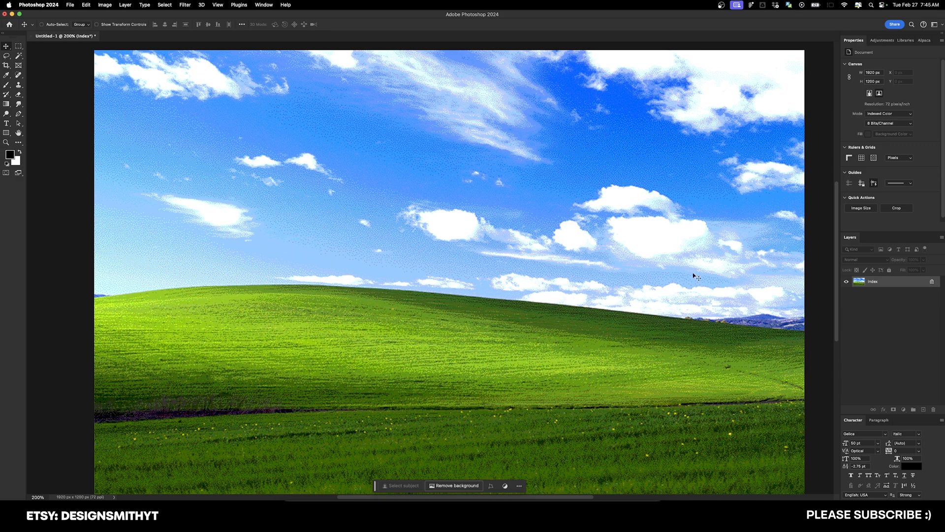
left_click(138, 35)
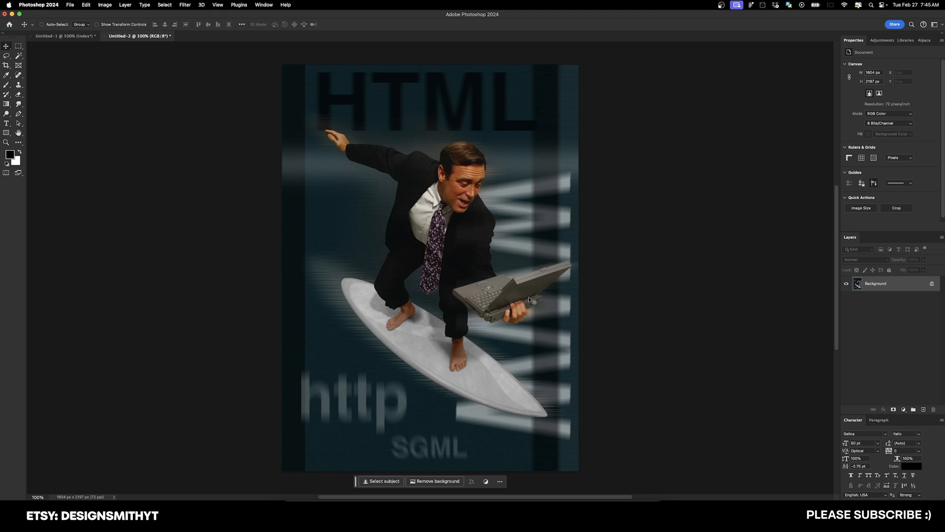
mouse_move(467, 140)
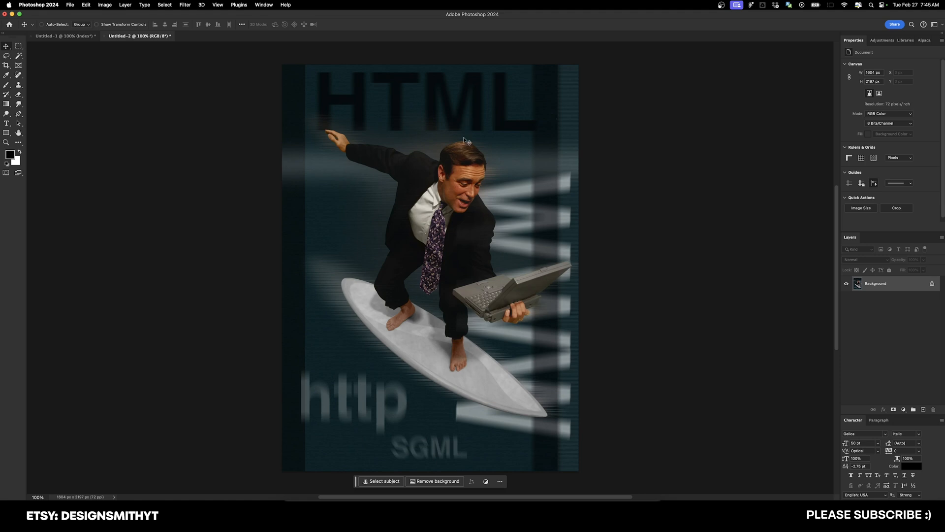
mouse_move(622, 158)
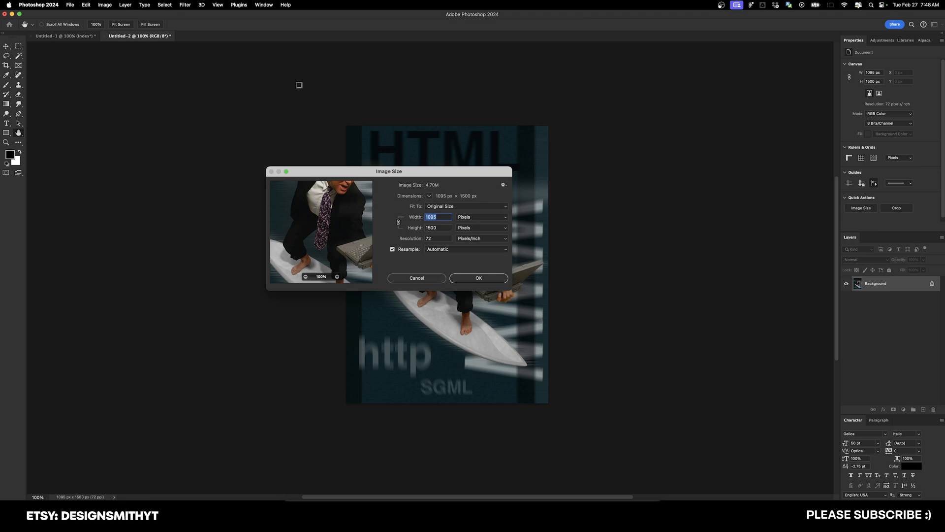
Shrink the surfer poster to a width of 548 pixels (548 by 751).
type("548")
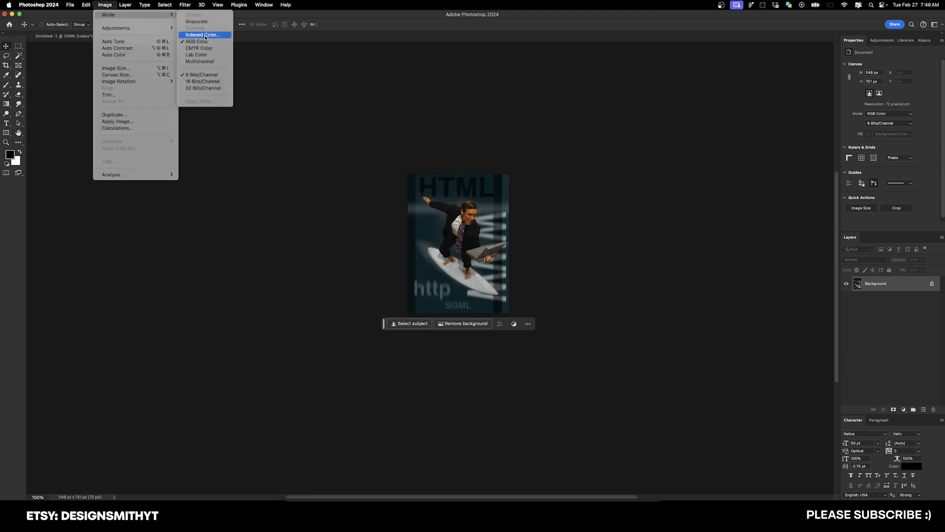
Convert the surfer poster to Indexed Color with a uniform 32-colour palette and diffusion dither.
left_click(204, 34)
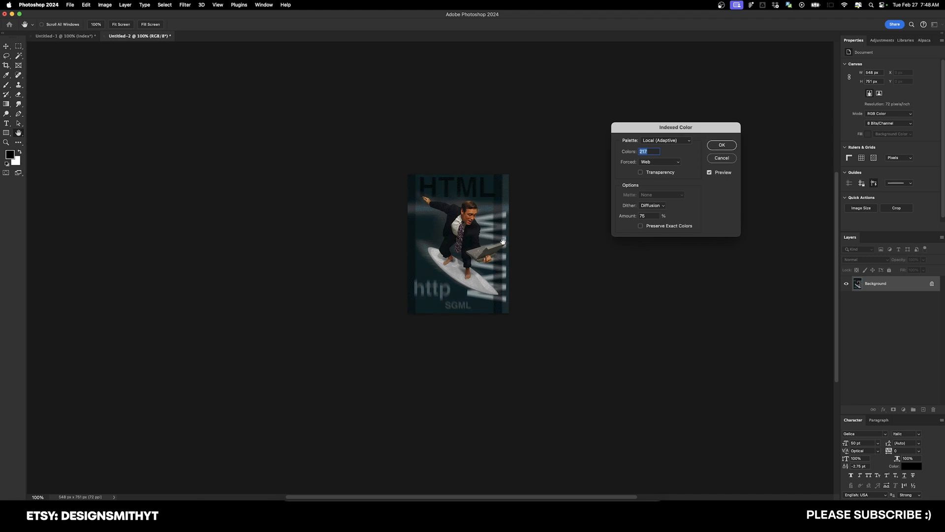
left_click(665, 140)
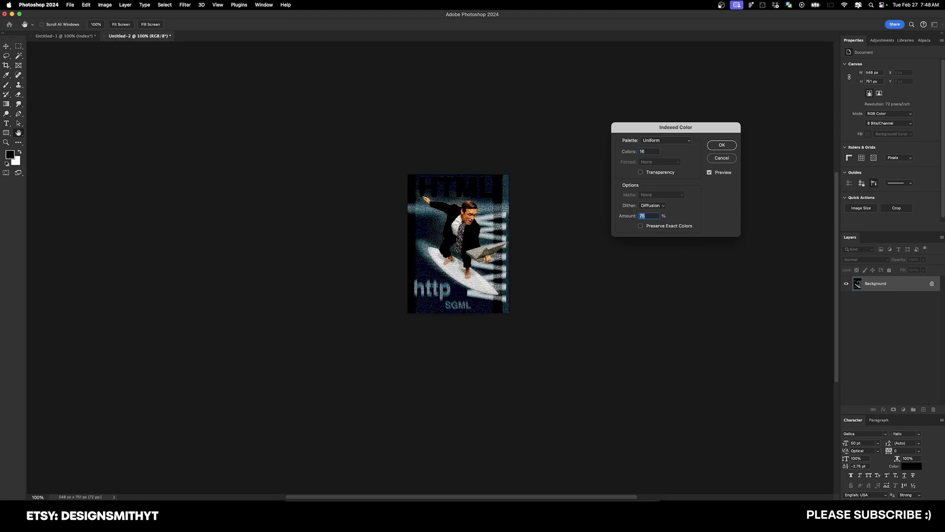
left_click(649, 150)
type("32")
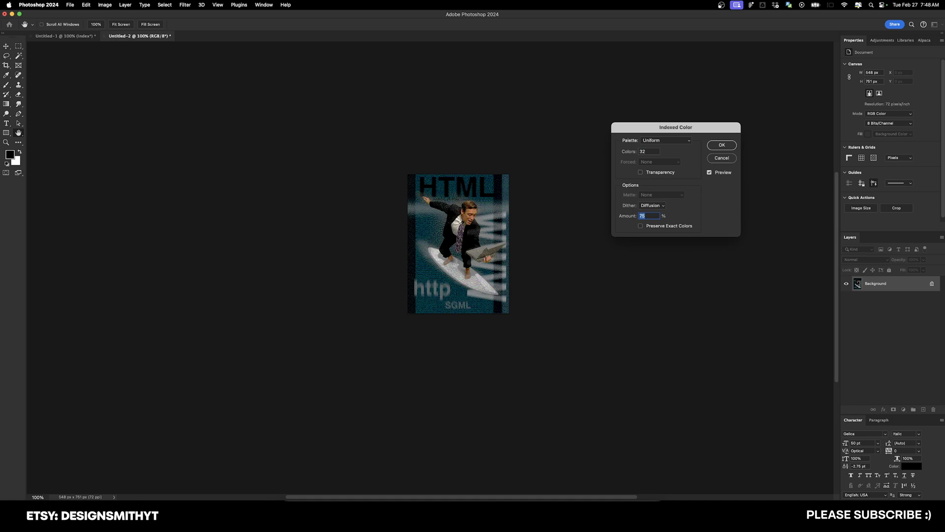
left_click(722, 145)
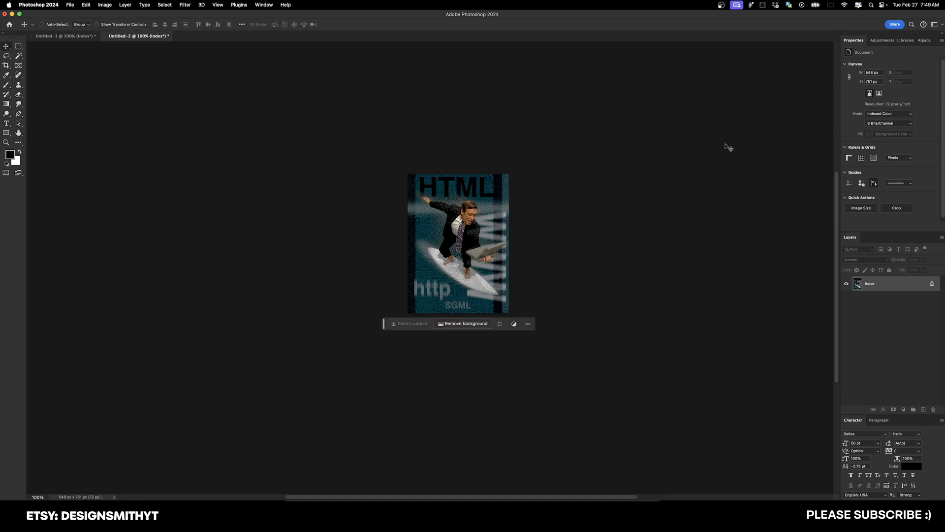
mouse_move(405, 130)
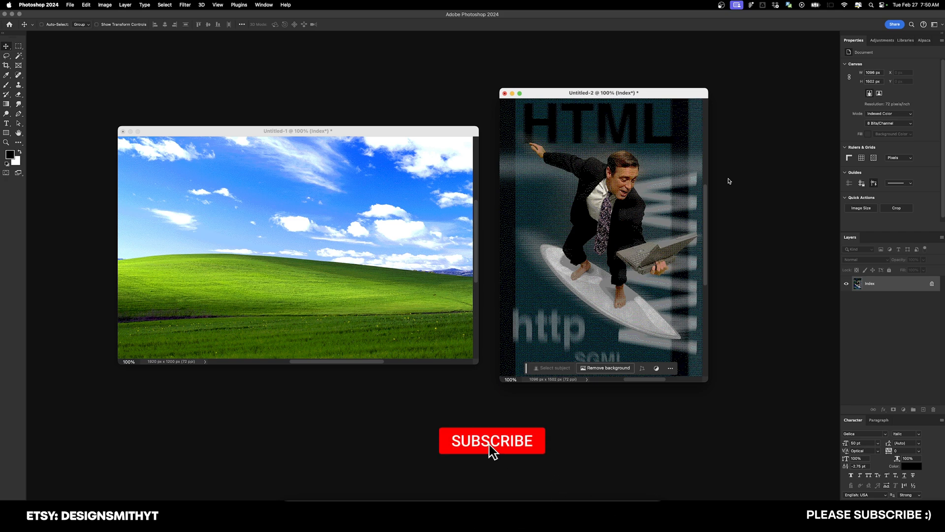
left_click(492, 440)
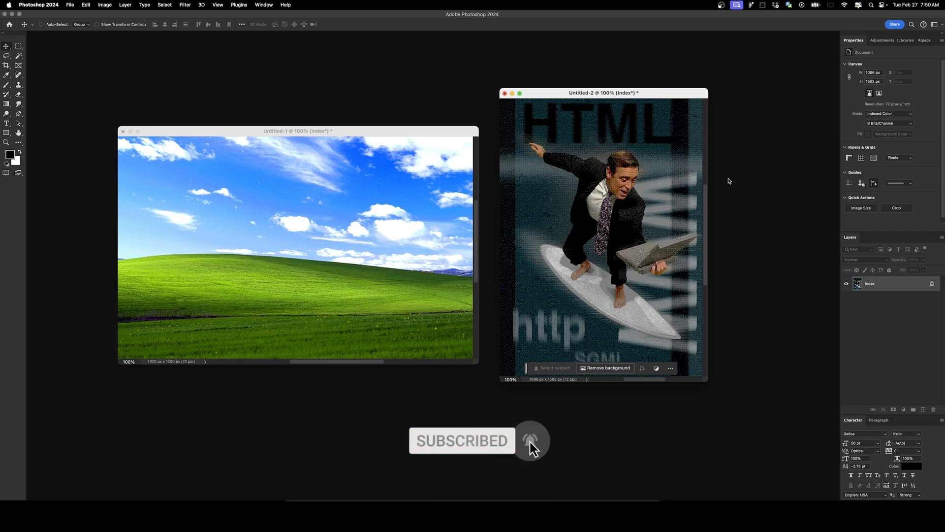